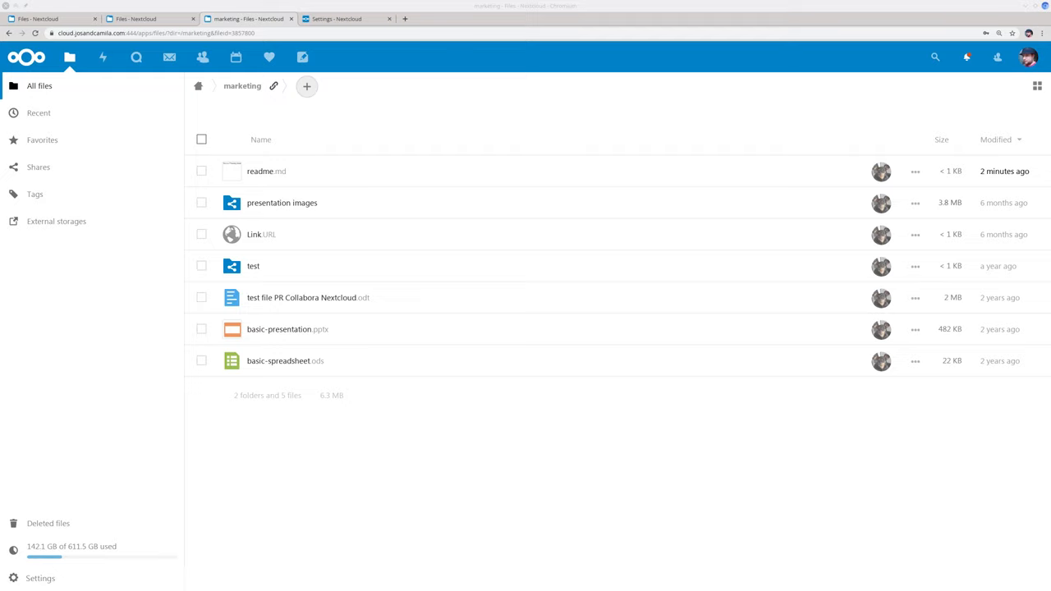
Step: Open 'test file PR Collabora Nextcloud.odt' to show its confidential watermark
left_click(308, 297)
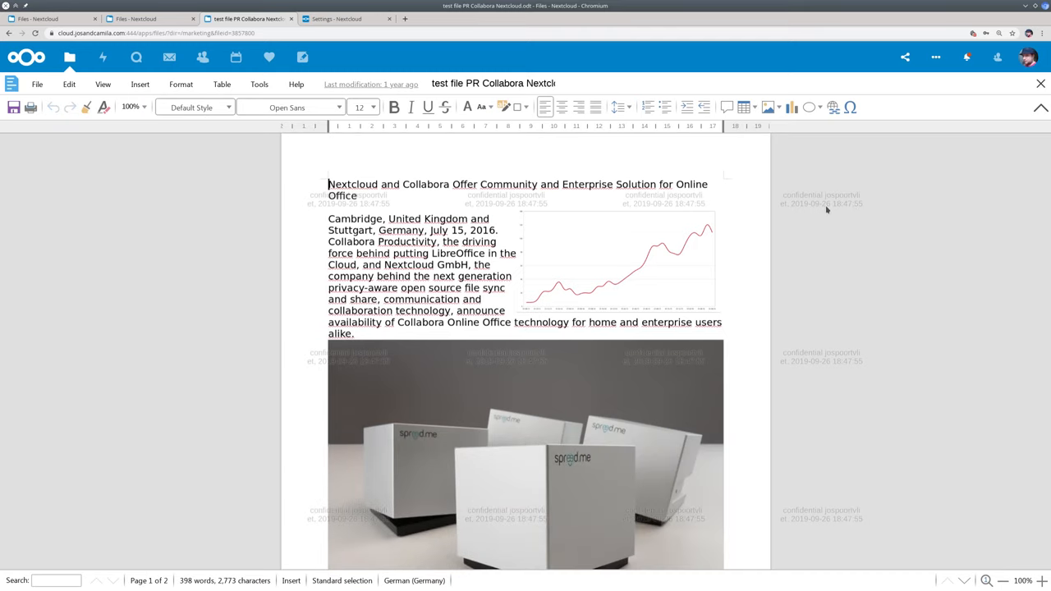
mouse_move(795, 223)
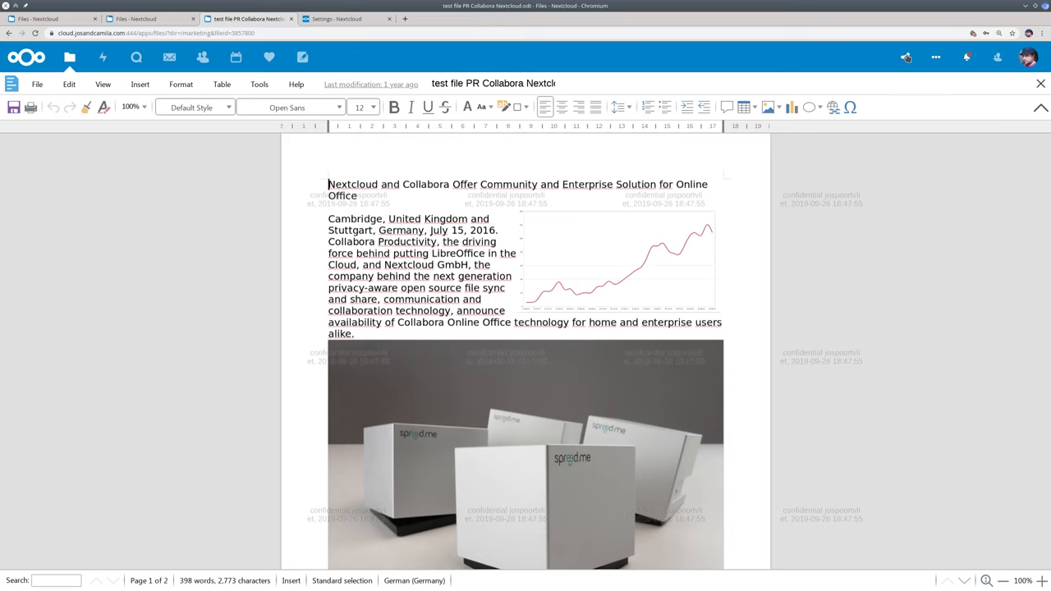
Step: Show the document's sharing details with its 'confidential' tag
left_click(903, 58)
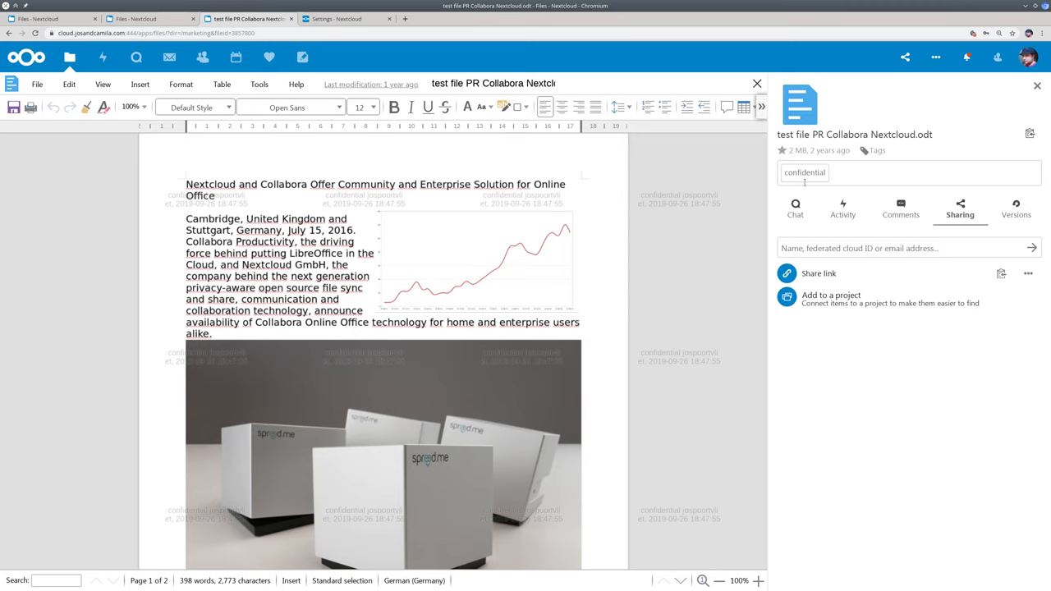
left_click(1032, 57)
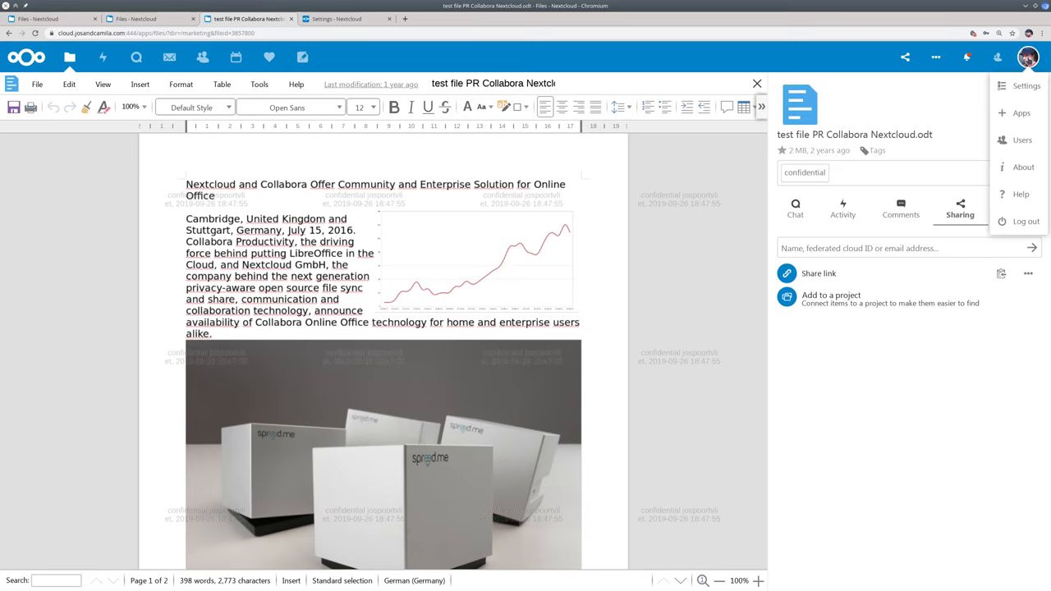
Step: Go to admin settings and show watermarking for confidential files and Guests
left_click(1020, 86)
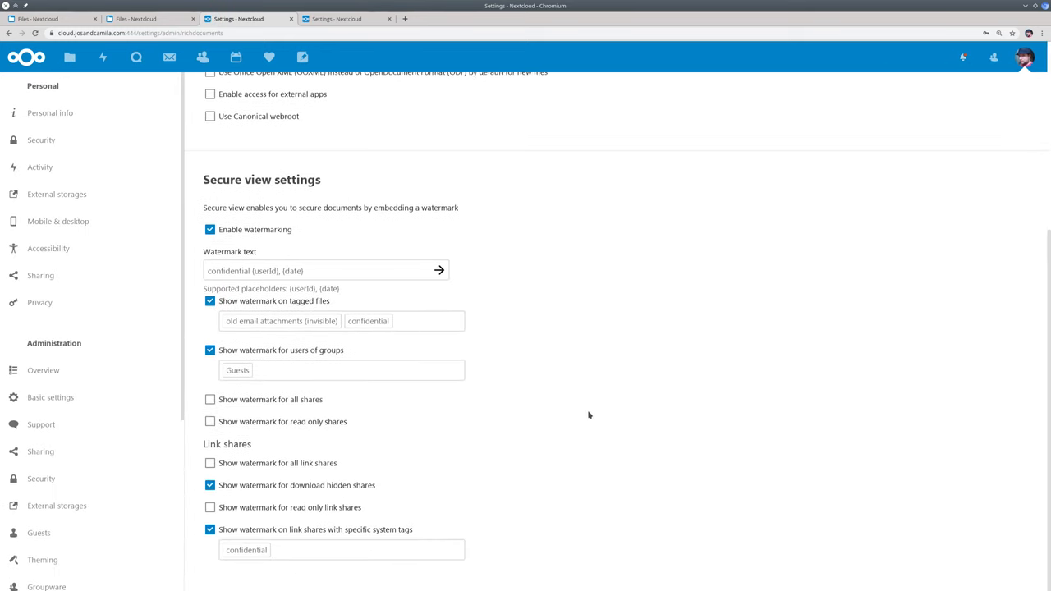
mouse_move(291, 229)
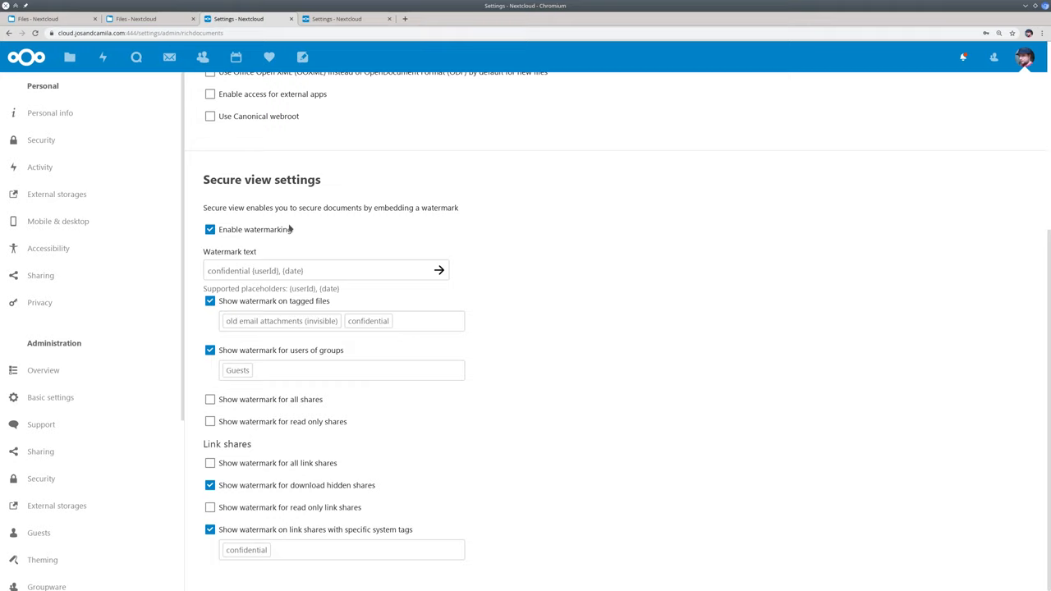
left_click(320, 270)
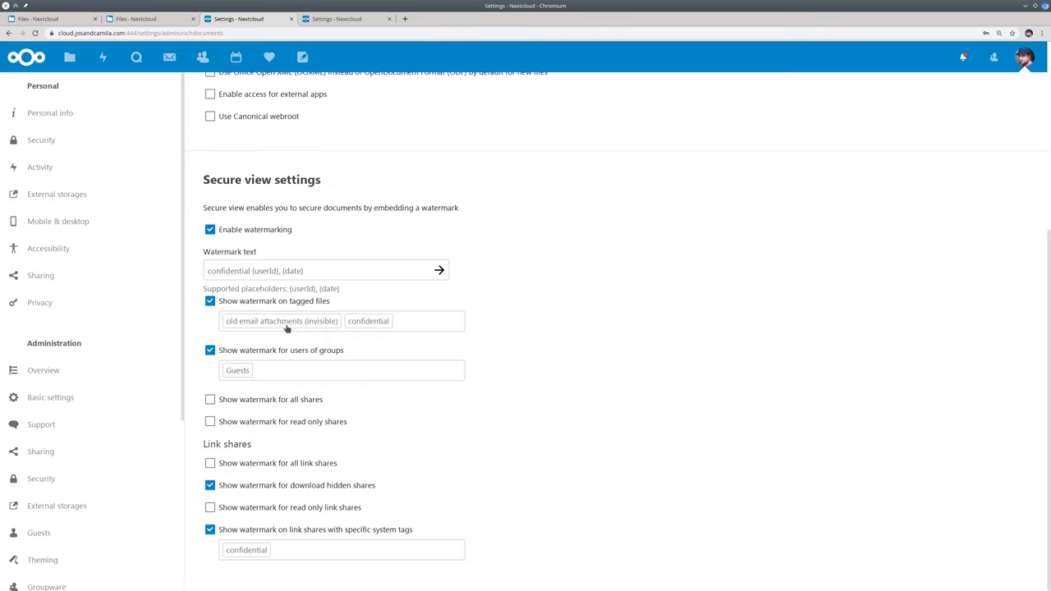
mouse_move(288, 332)
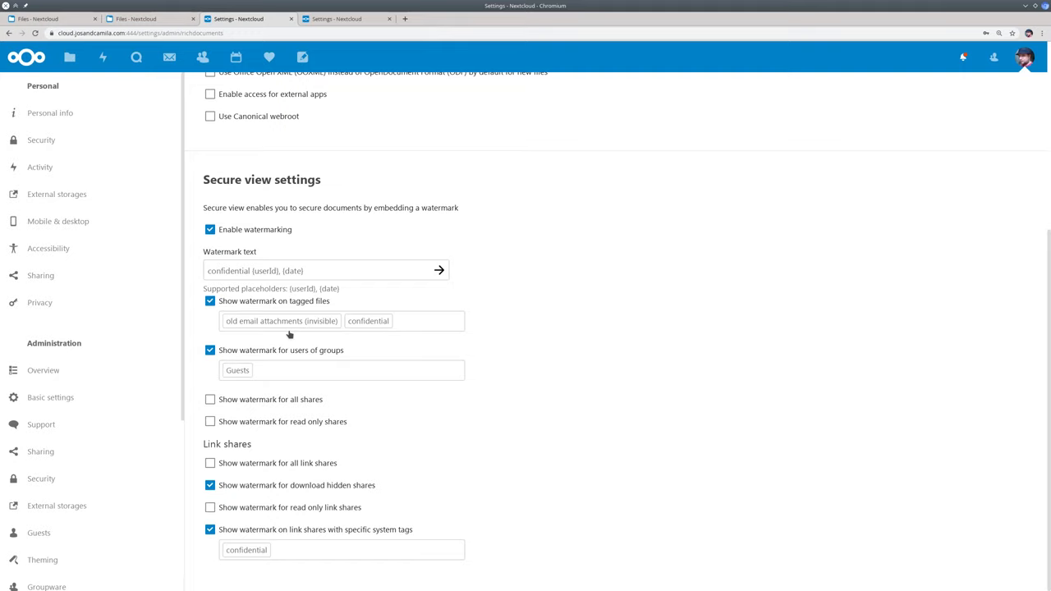
mouse_move(283, 345)
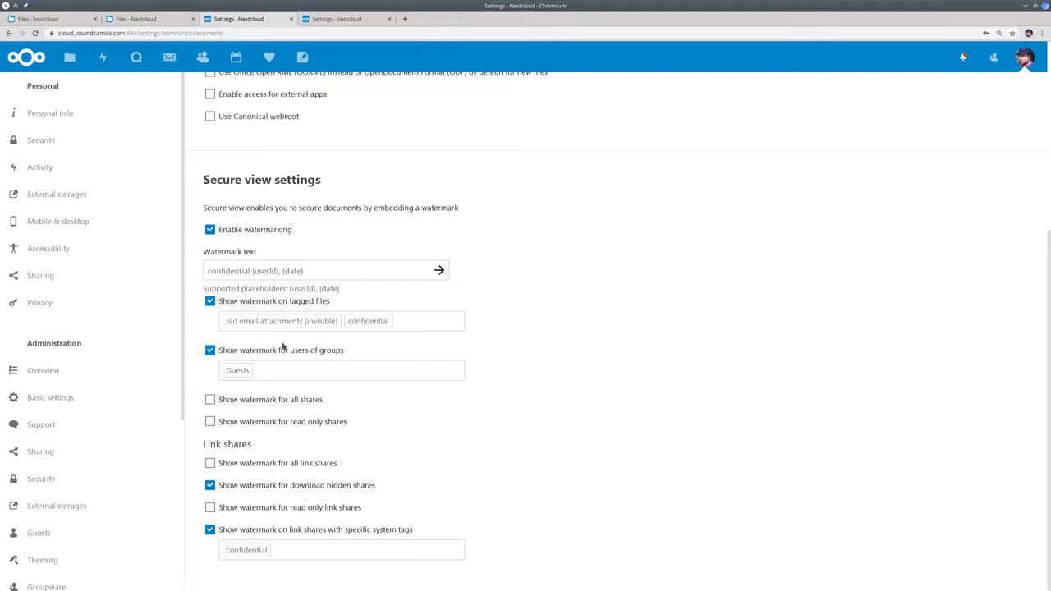
mouse_move(238, 340)
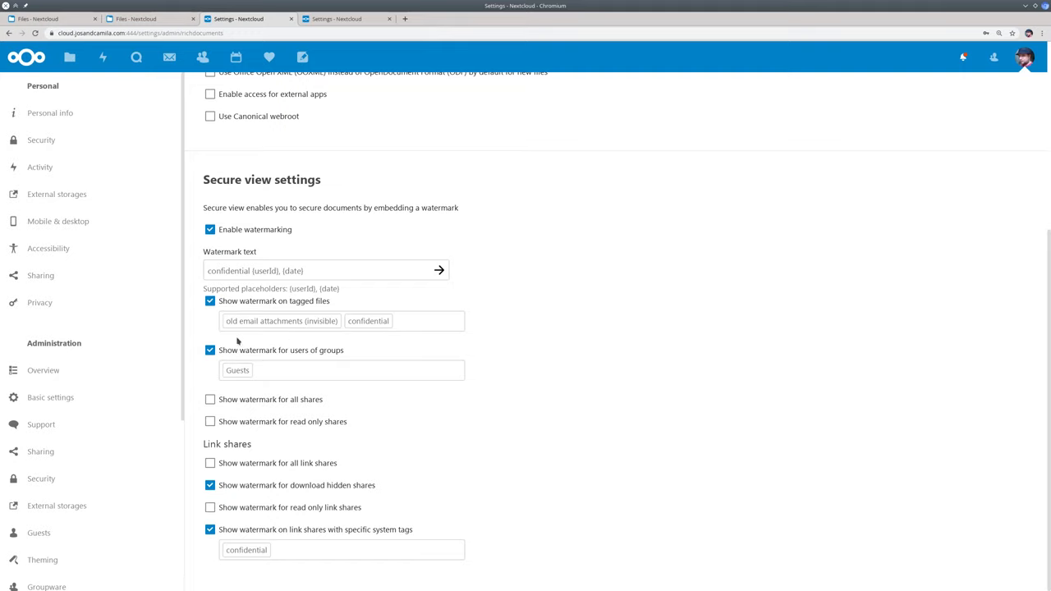
mouse_move(244, 359)
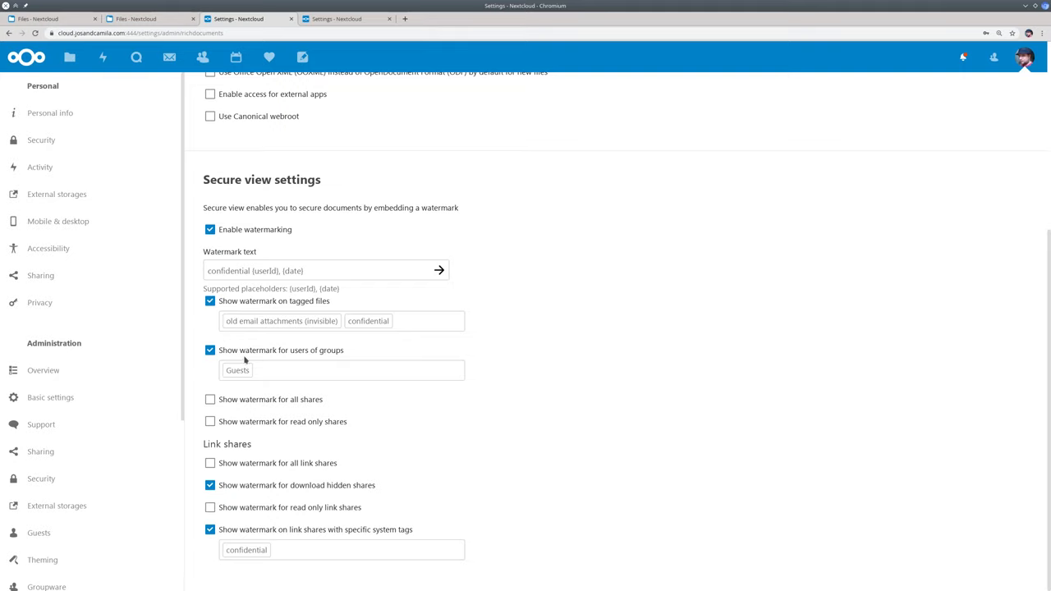
mouse_move(313, 357)
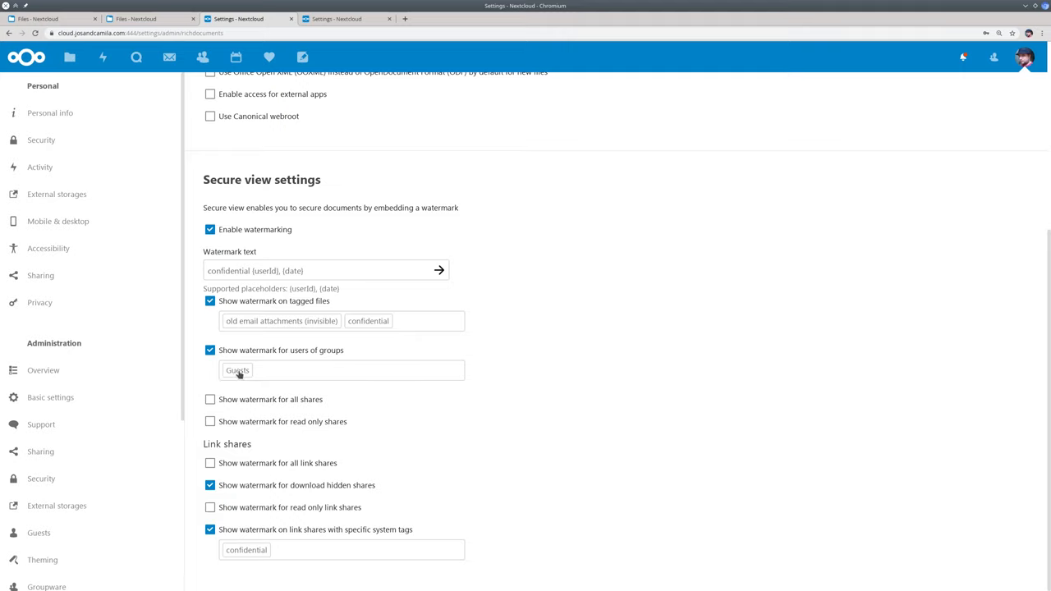
mouse_move(238, 386)
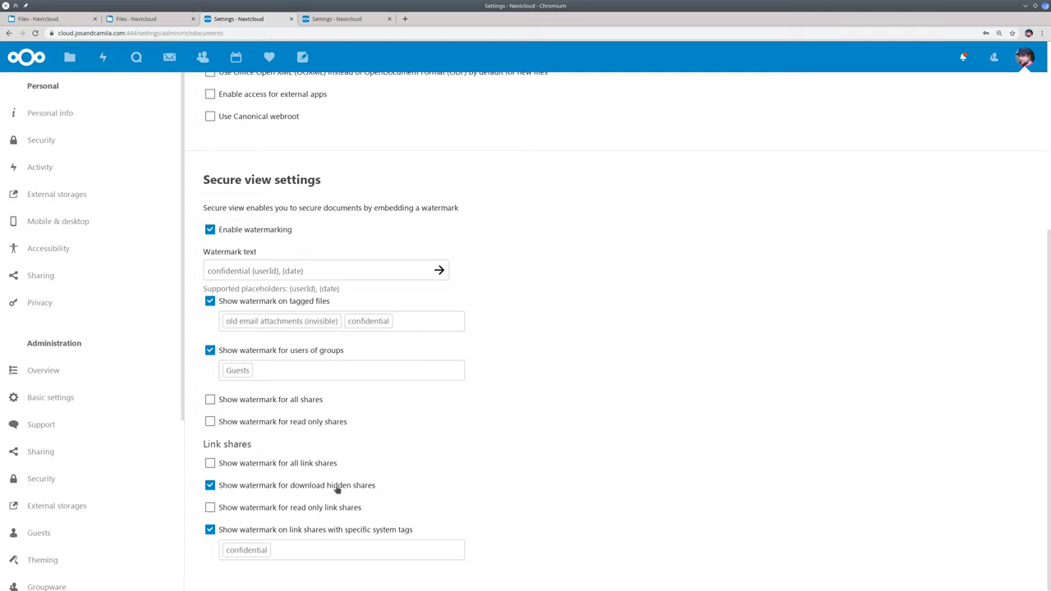
mouse_move(344, 487)
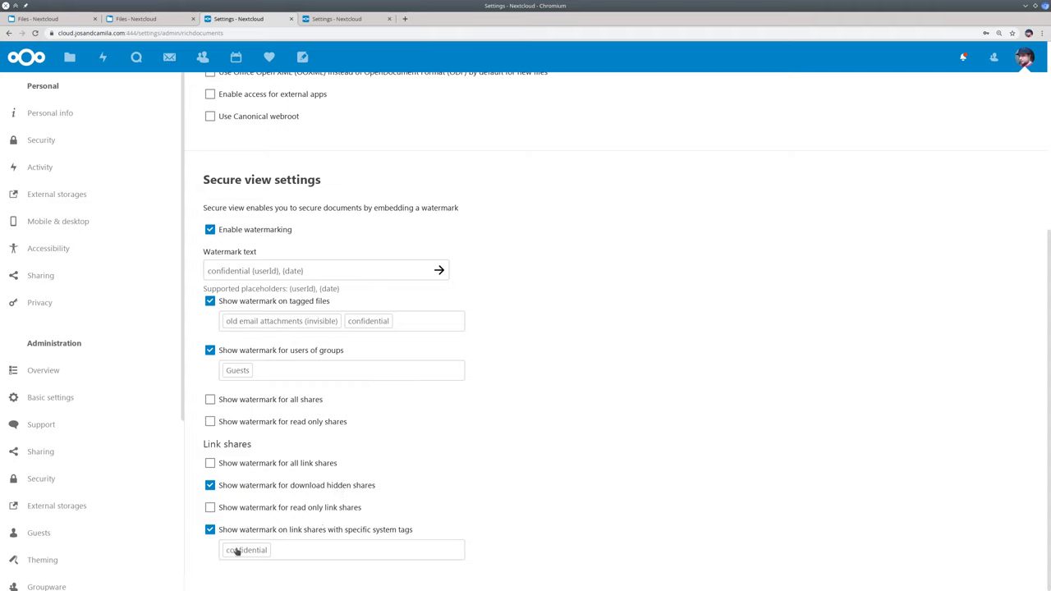
mouse_move(374, 543)
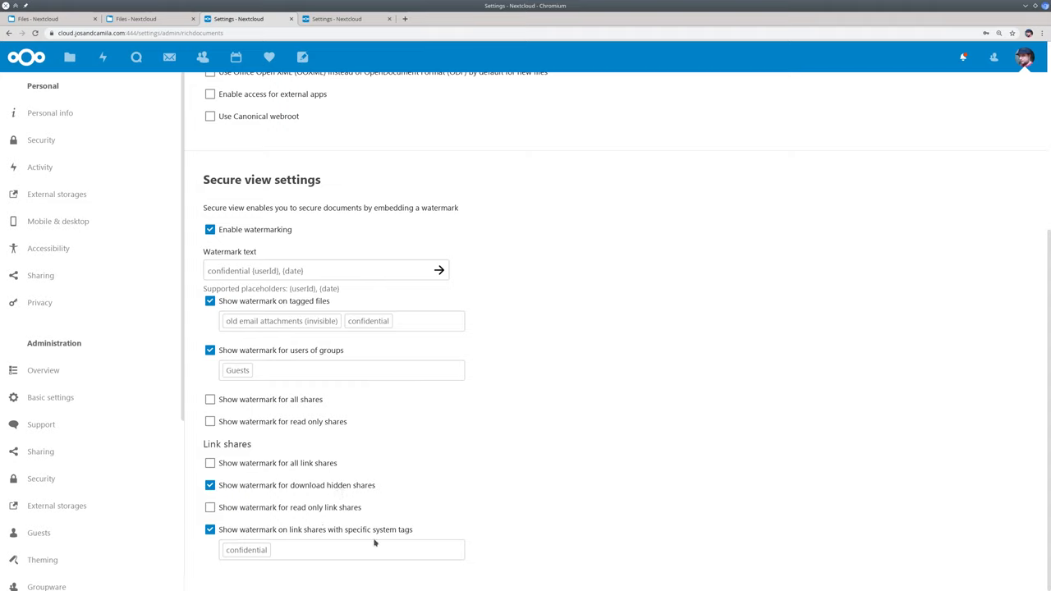
mouse_move(215, 229)
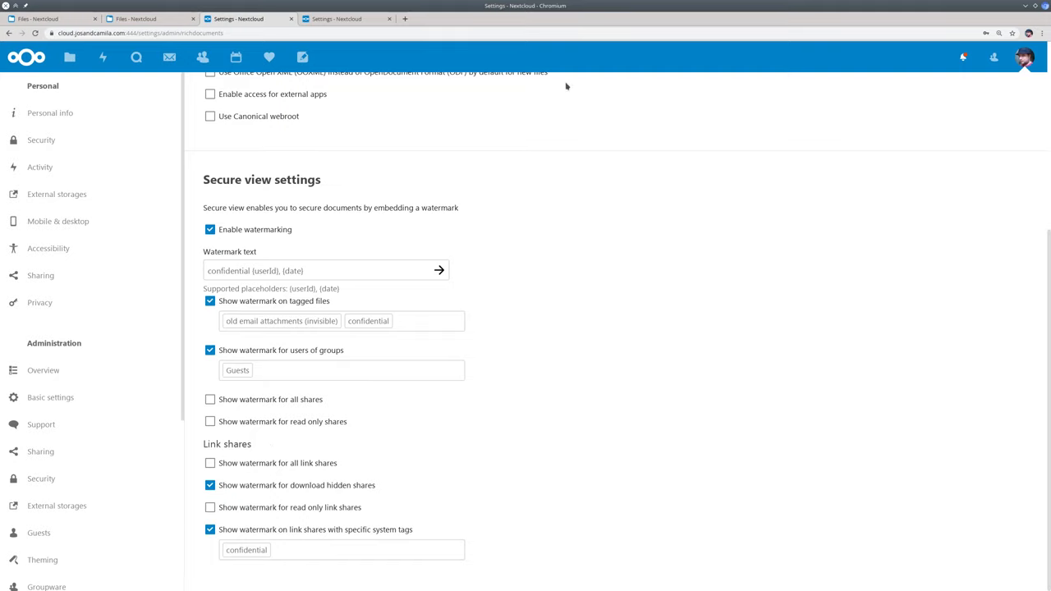
mouse_move(406, 19)
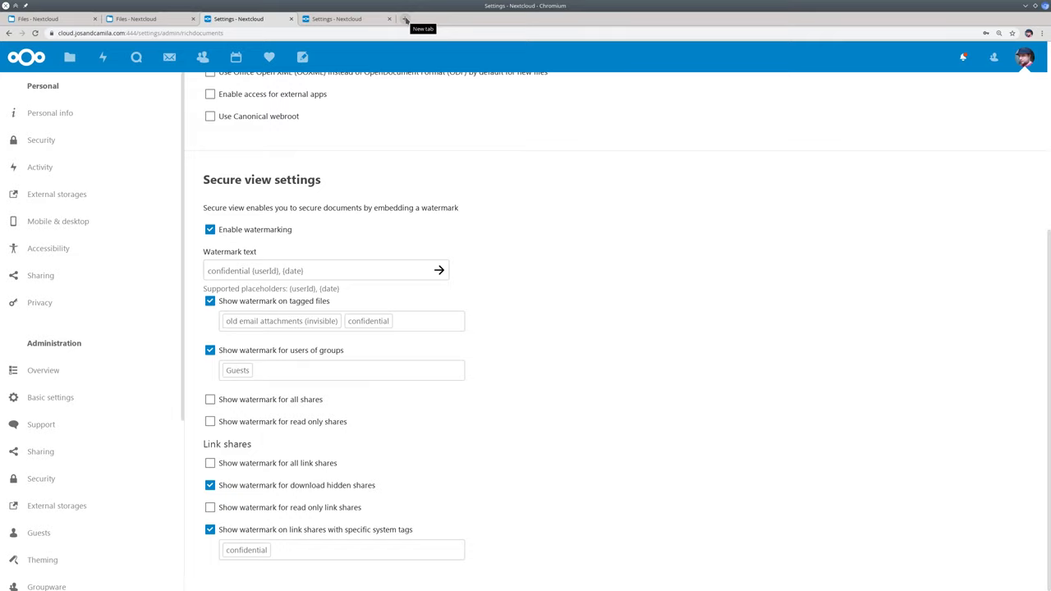
Step: Open nextcloud.com/virtual-data-room in a new tab, scrolled to Feature highlights
left_click(407, 18)
type("nextcloud.com/virtual-data-room/")
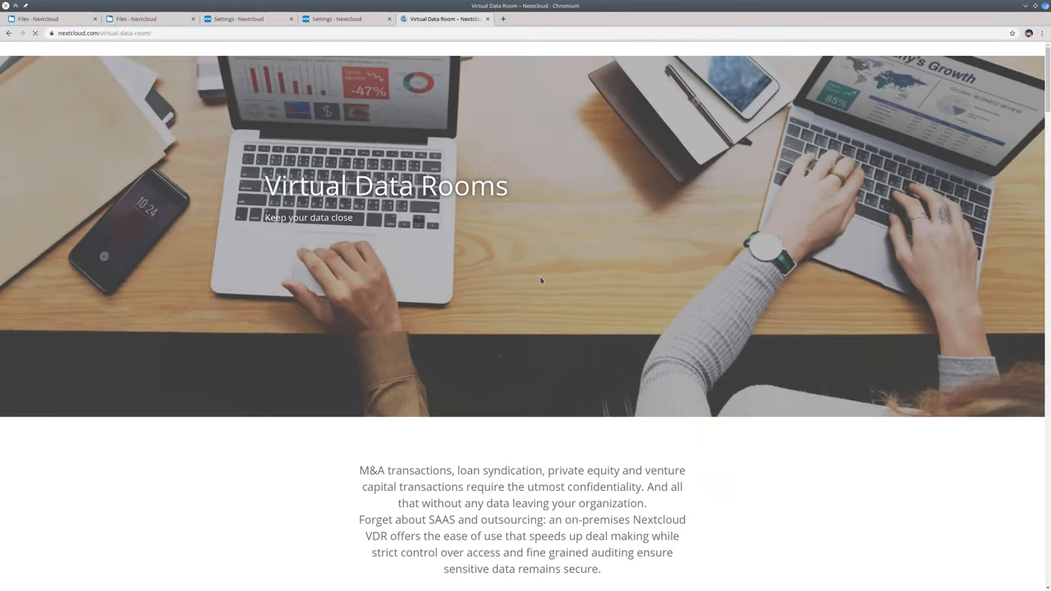
scroll("down", 3)
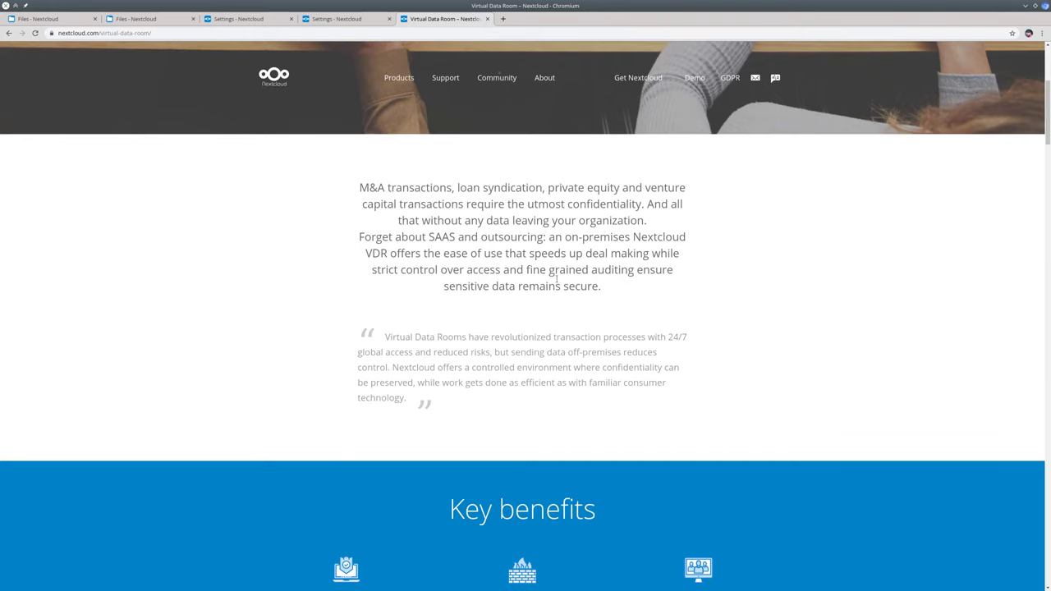
scroll("down", 3)
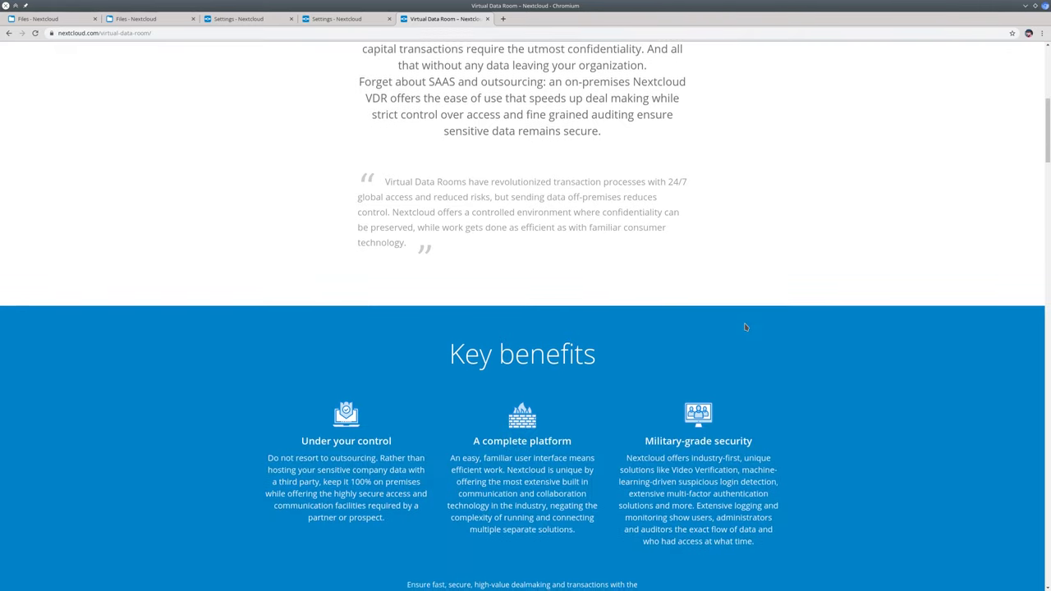
scroll("down", 3)
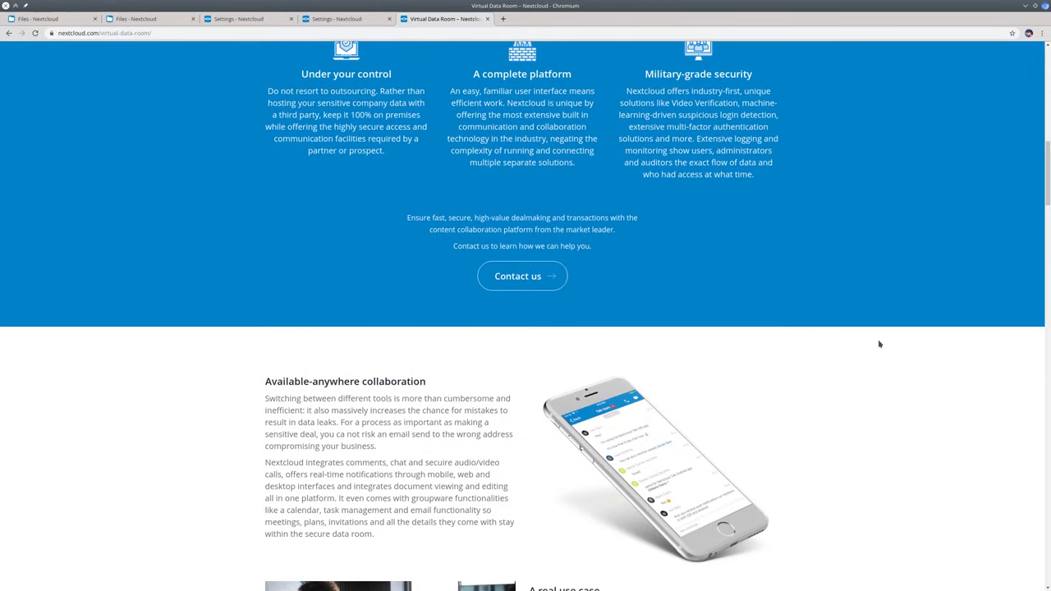
scroll("down", 3)
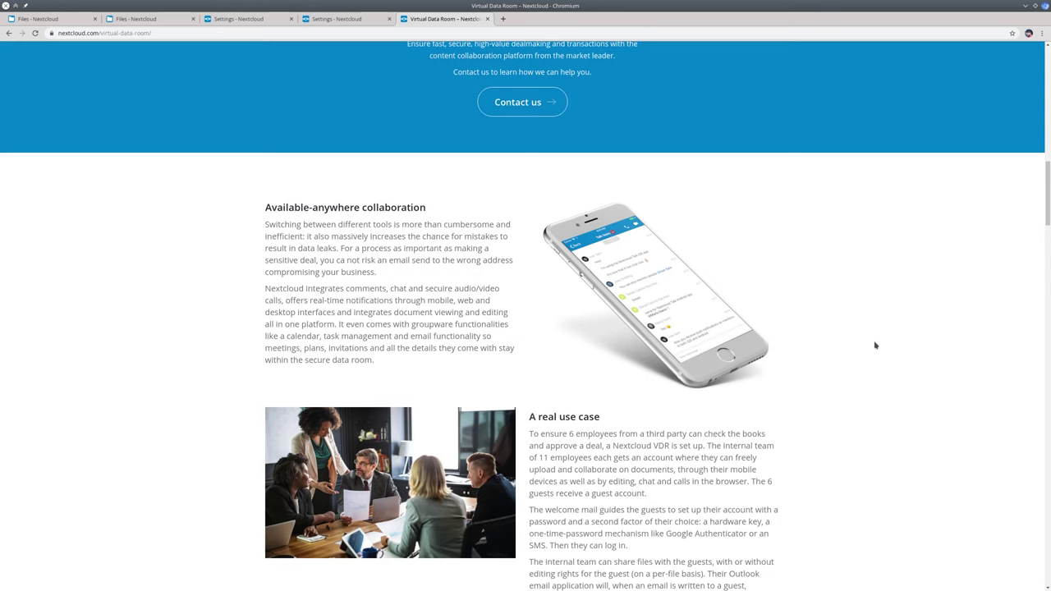
scroll("down", 3)
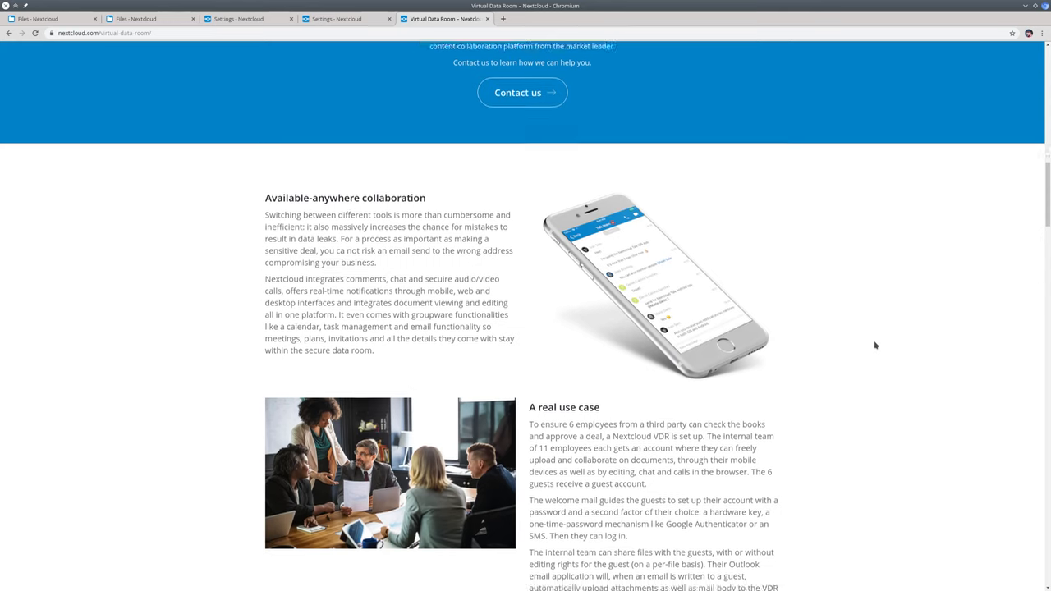
scroll("down", 3)
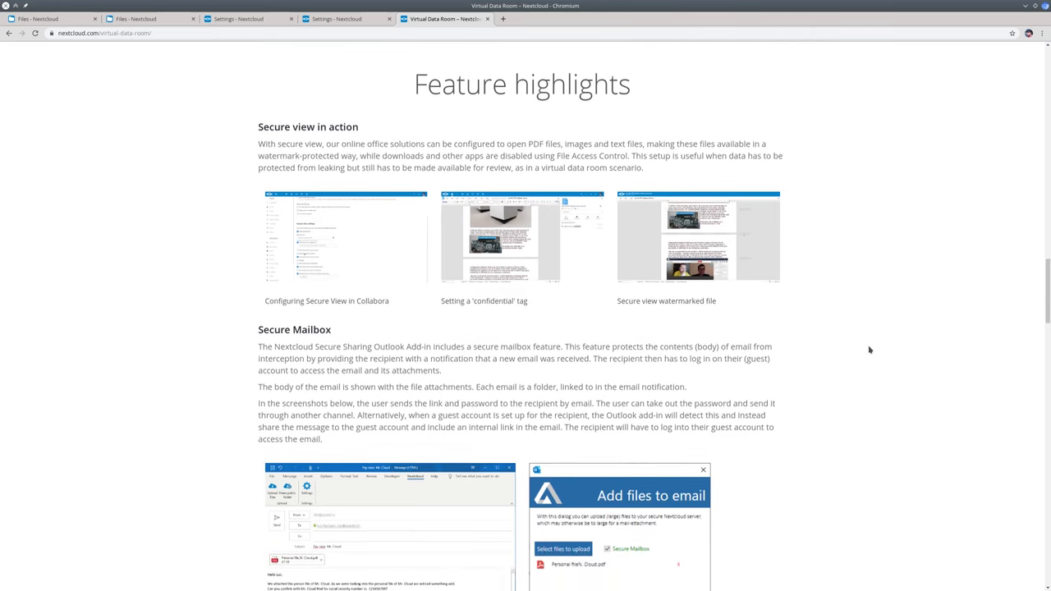
Step: Scroll down to the Secure Mailbox screenshots of the recipient's email view
scroll("down", 3)
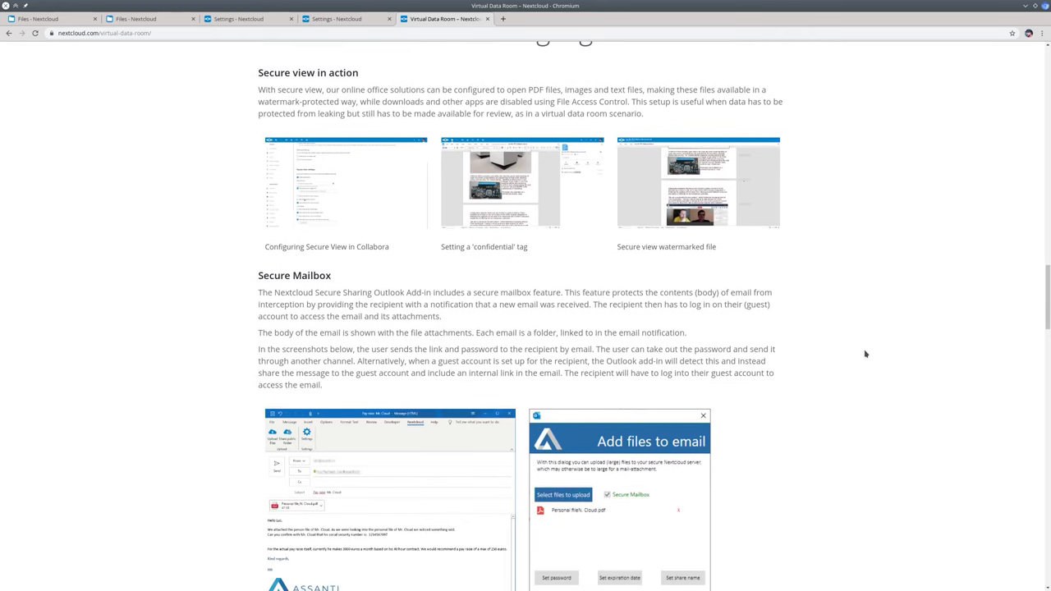
scroll("down", 3)
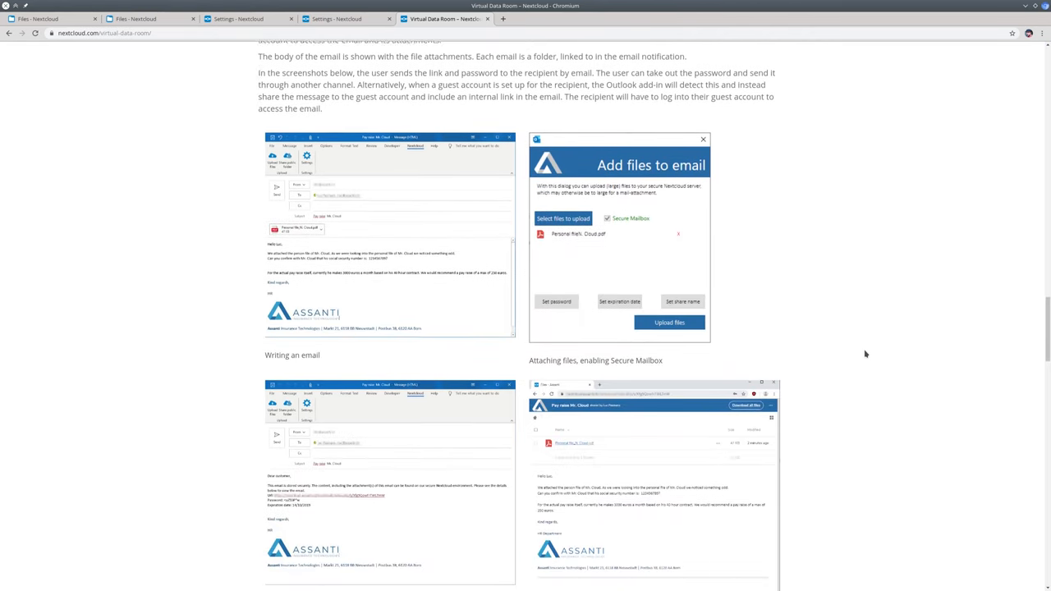
scroll("down", 3)
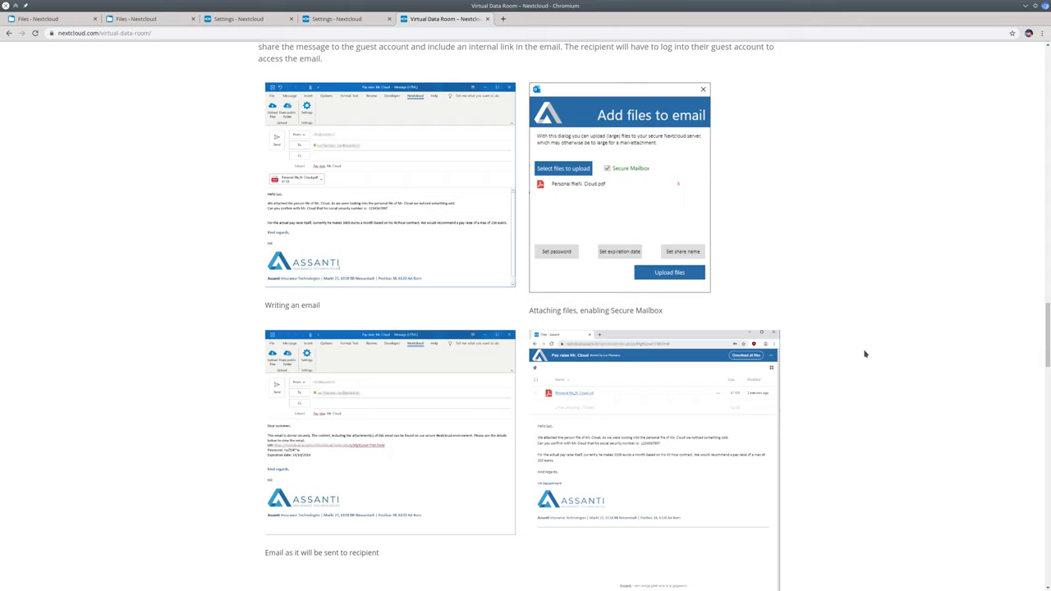
mouse_move(834, 336)
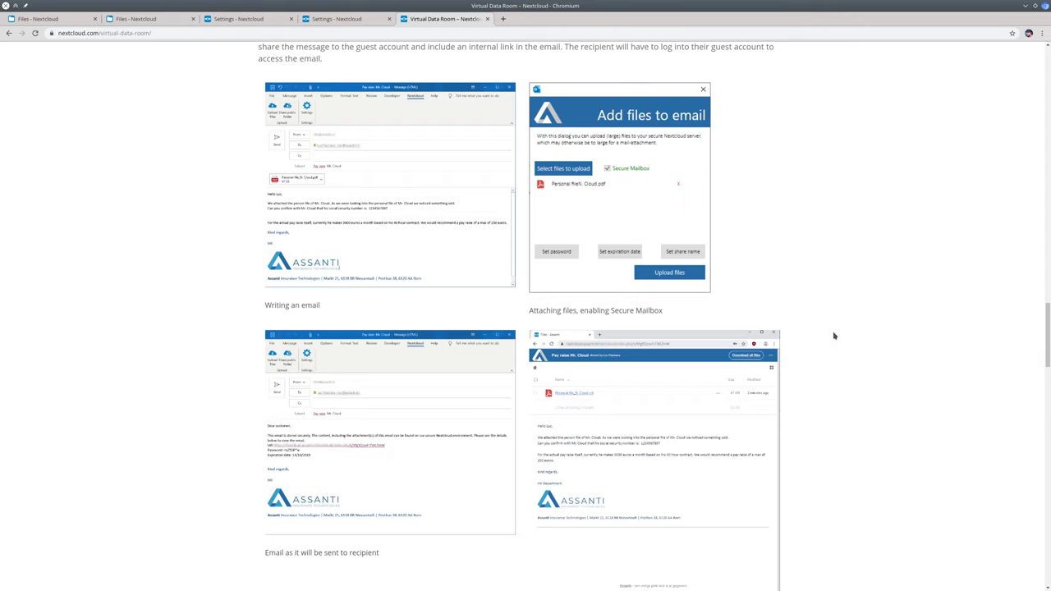
mouse_move(523, 199)
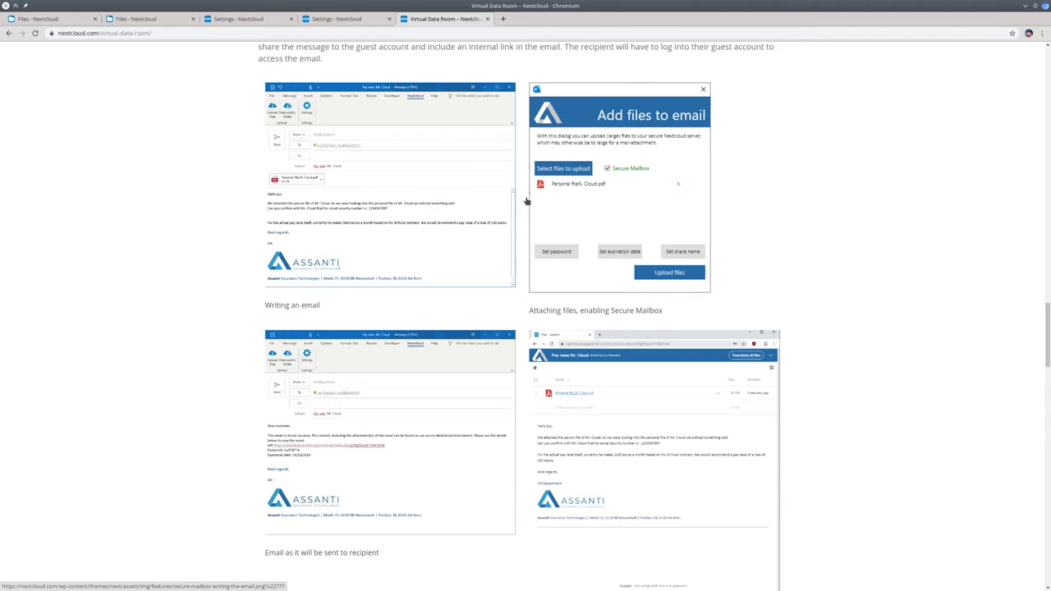
mouse_move(599, 205)
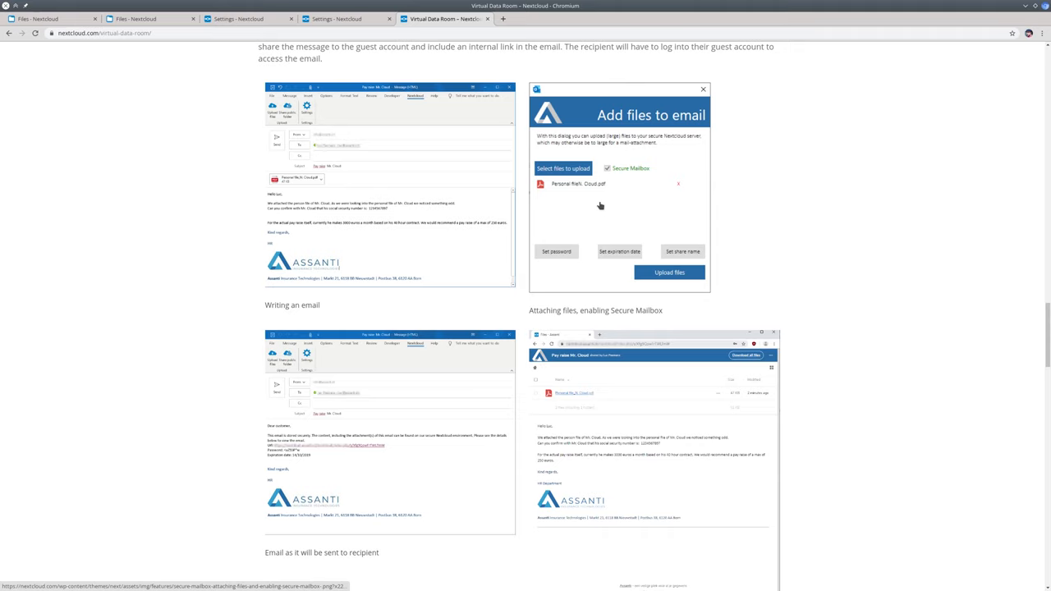
mouse_move(609, 209)
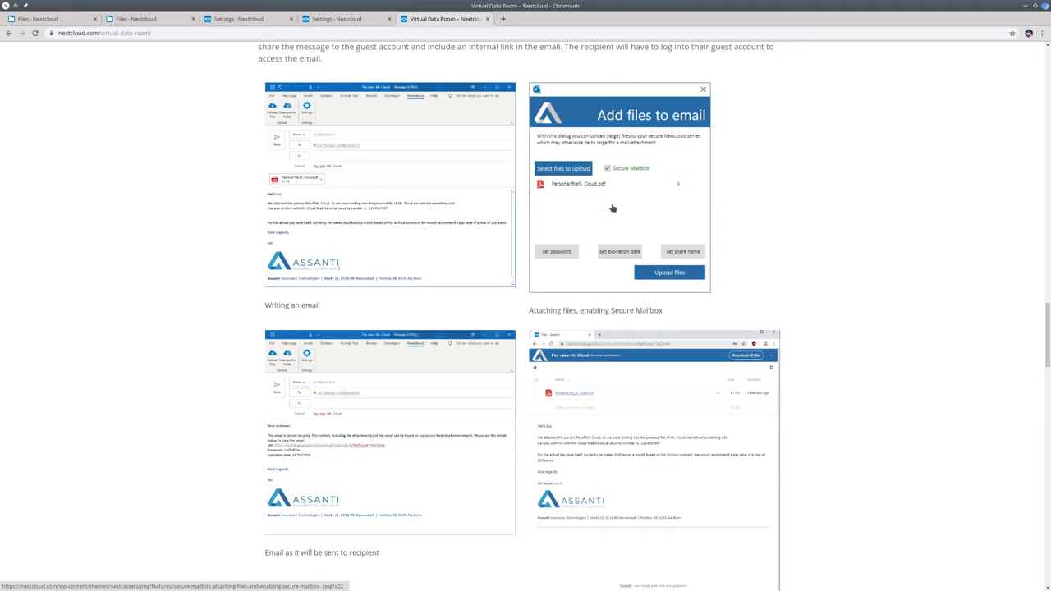
mouse_move(554, 251)
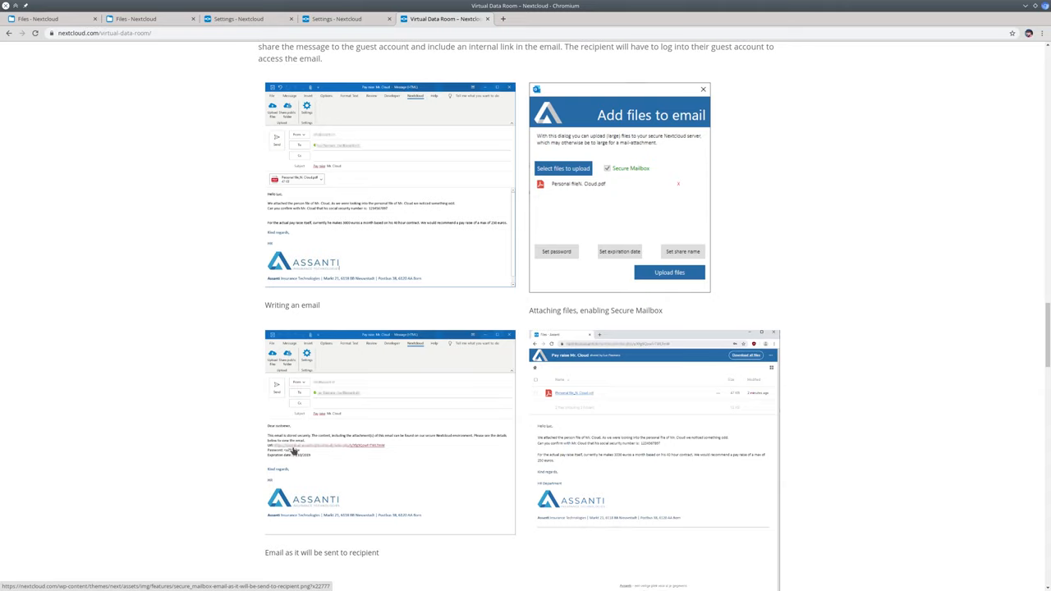
mouse_move(301, 463)
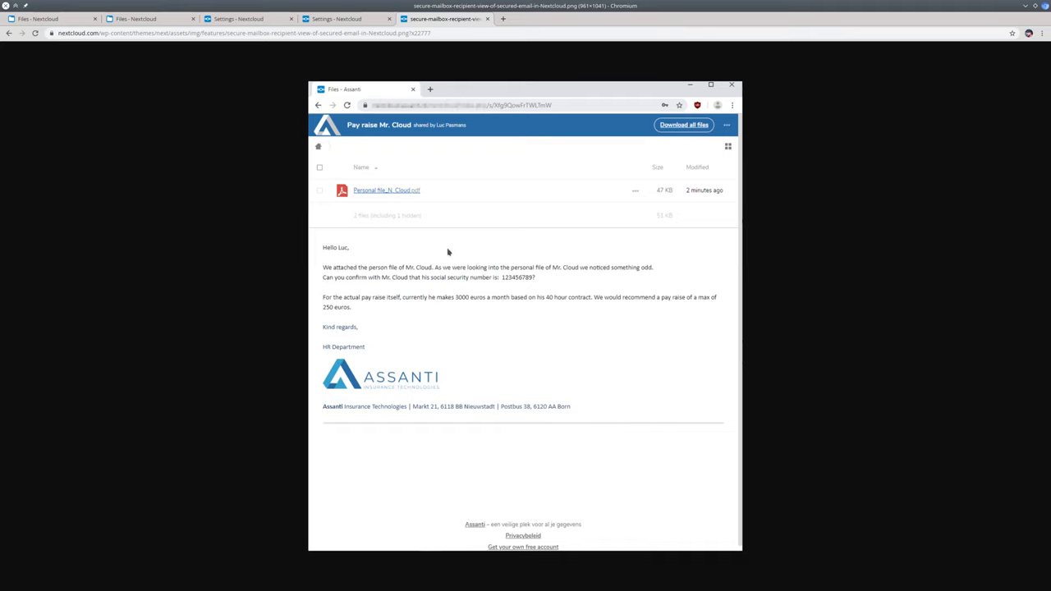
mouse_move(438, 207)
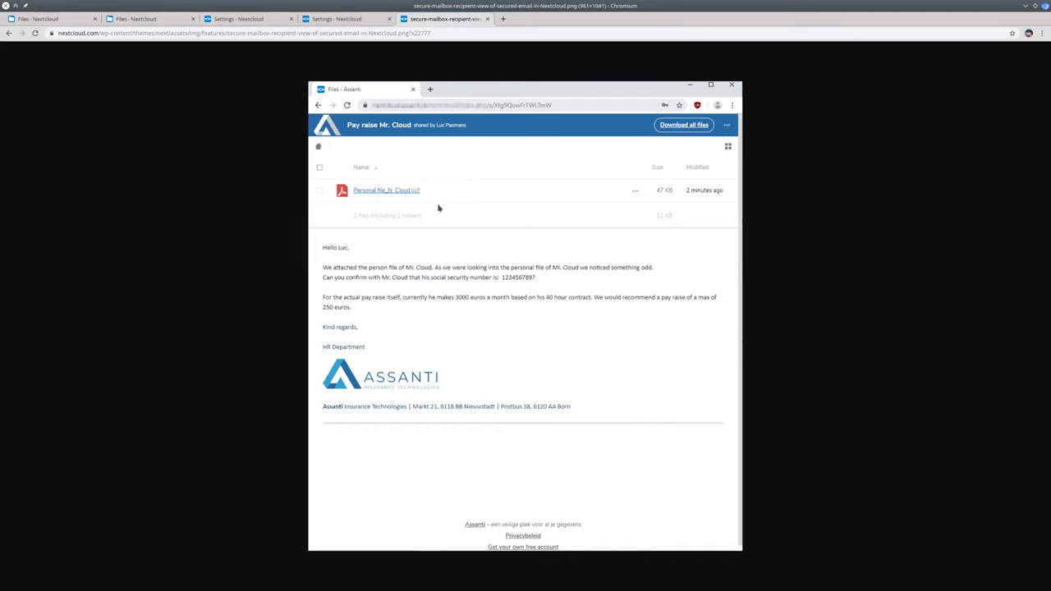